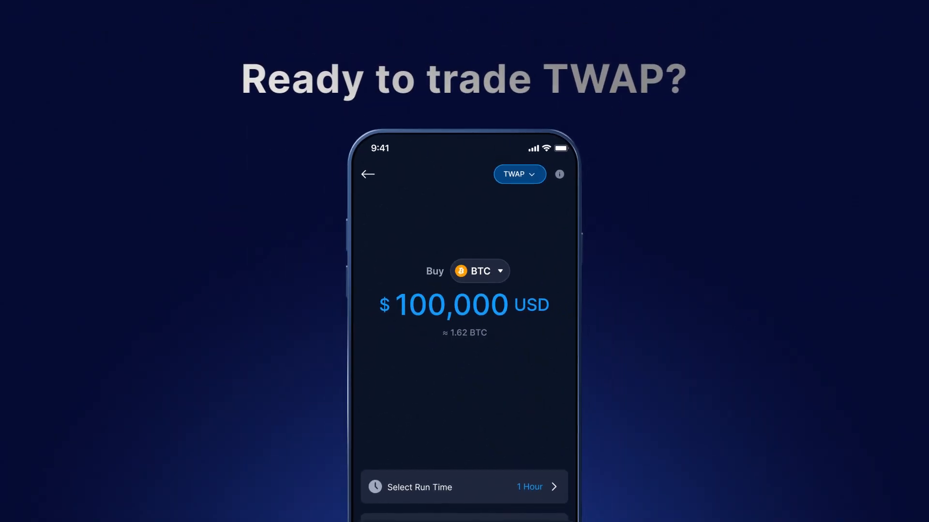
Show the 'Order Type: TWAP' info sheet with its average-price chart for the $100,000 BTC buy
click(558, 174)
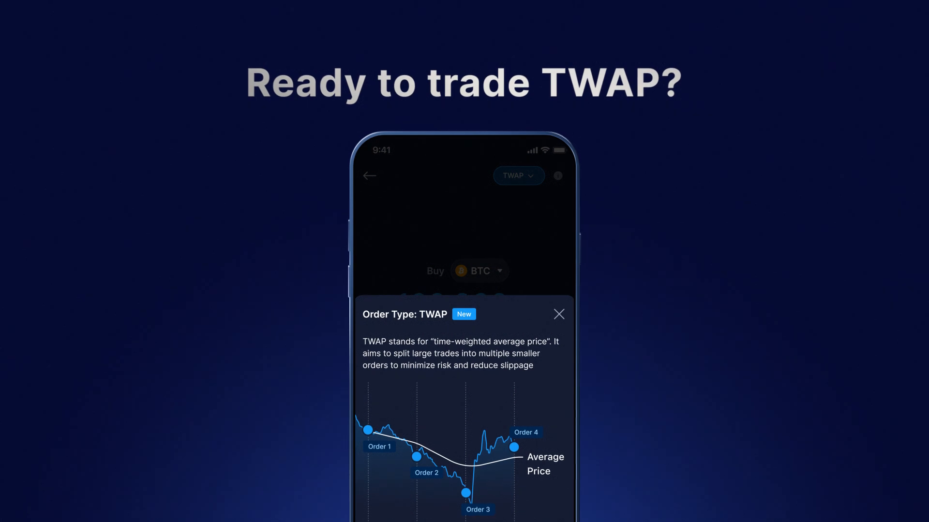